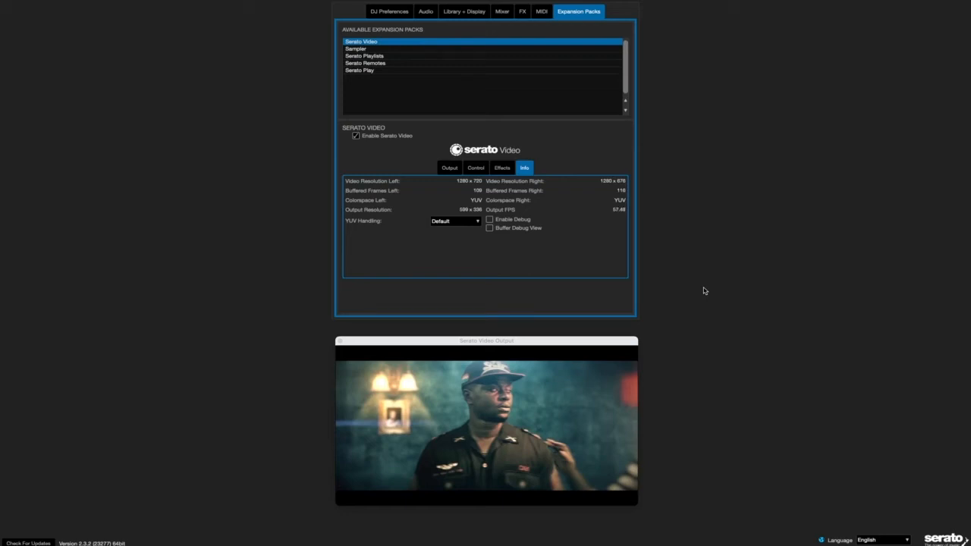
mouse_move(843, 407)
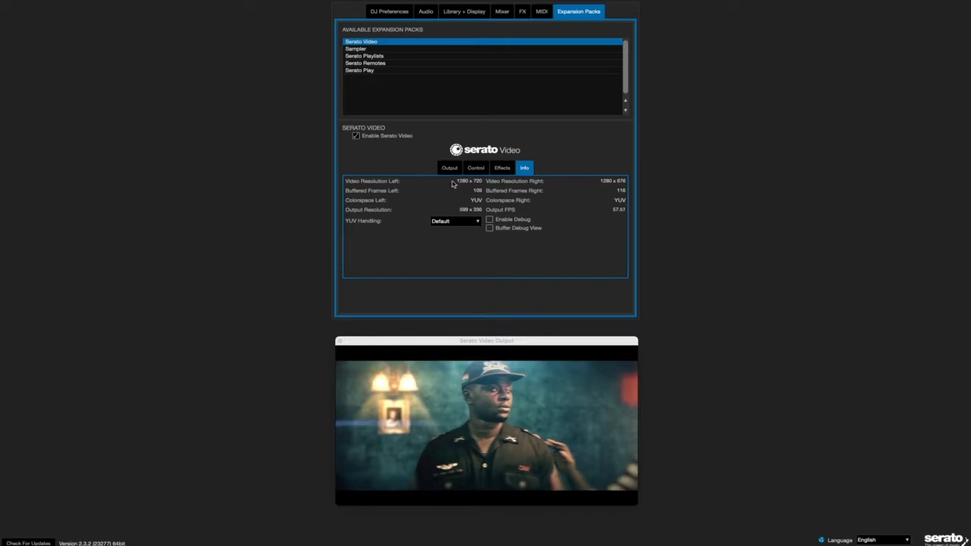
Show the Serato Video Output tab: 16:9 aspect, High quality, 1080p recording
click(448, 168)
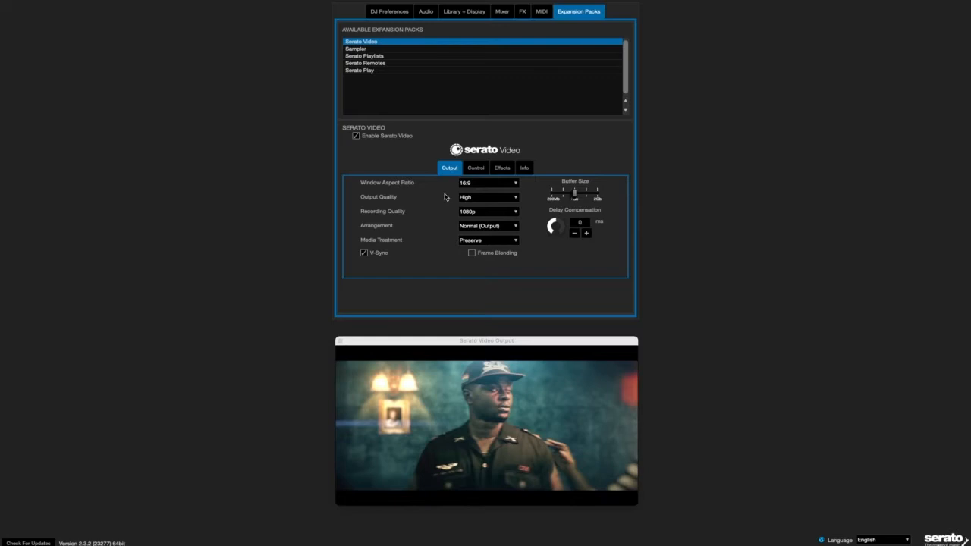
mouse_move(434, 202)
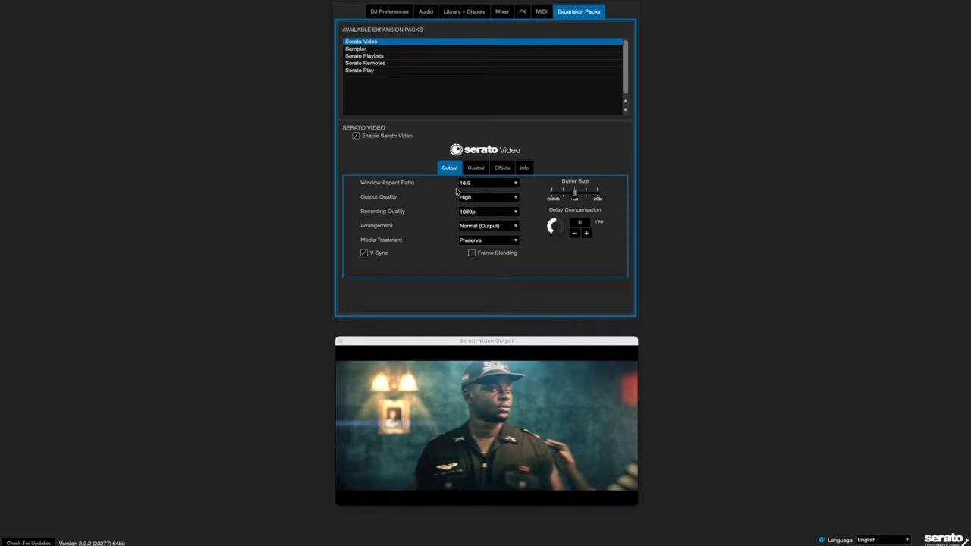
mouse_move(233, 119)
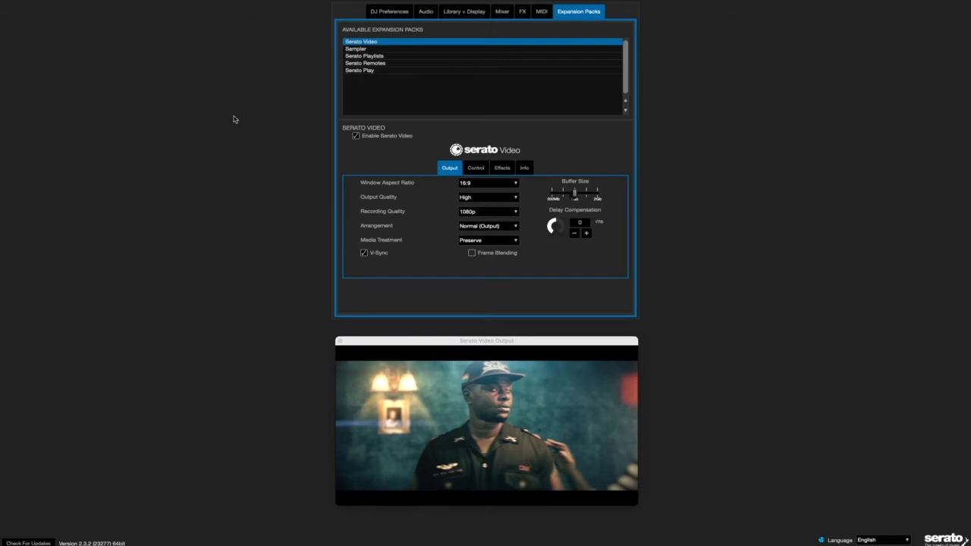
mouse_move(69, 21)
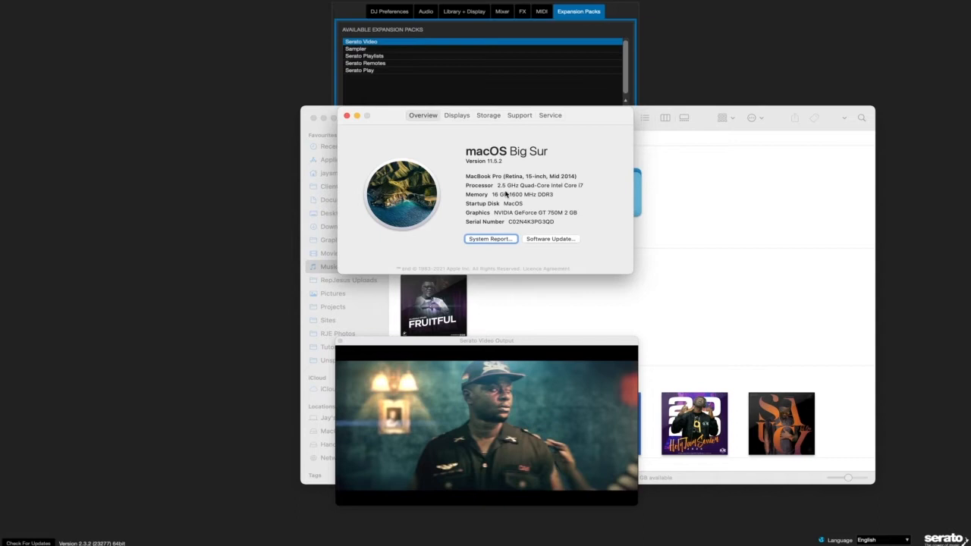
mouse_move(351, 123)
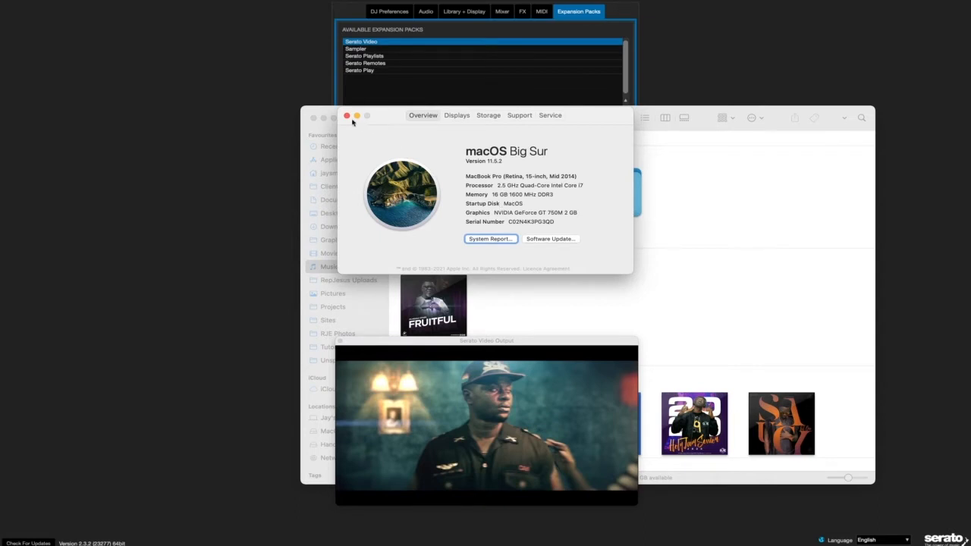
Close the MacBook Pro's About This Mac overview to return to Serato
click(347, 115)
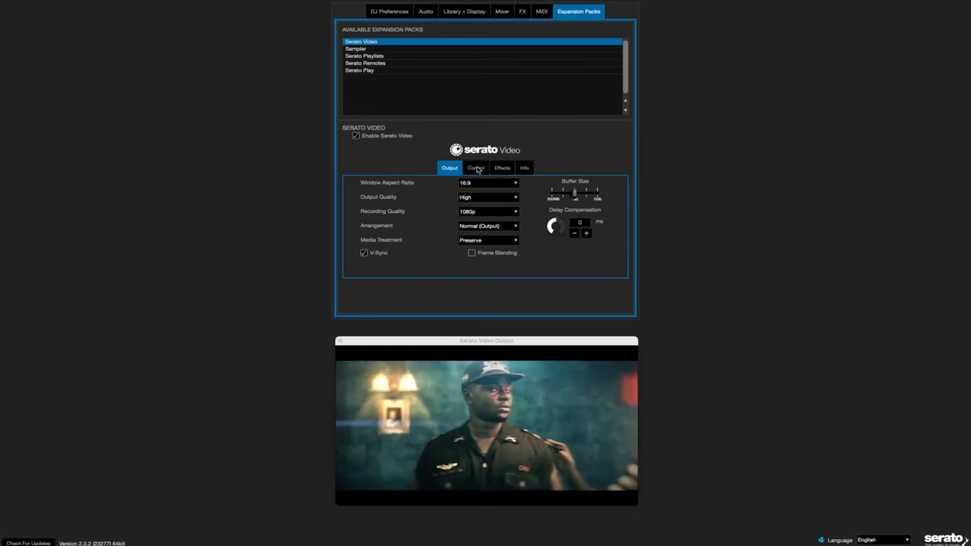
Show the Serato Video Effects tab with no effect restrictions and audio-linked effects
click(501, 167)
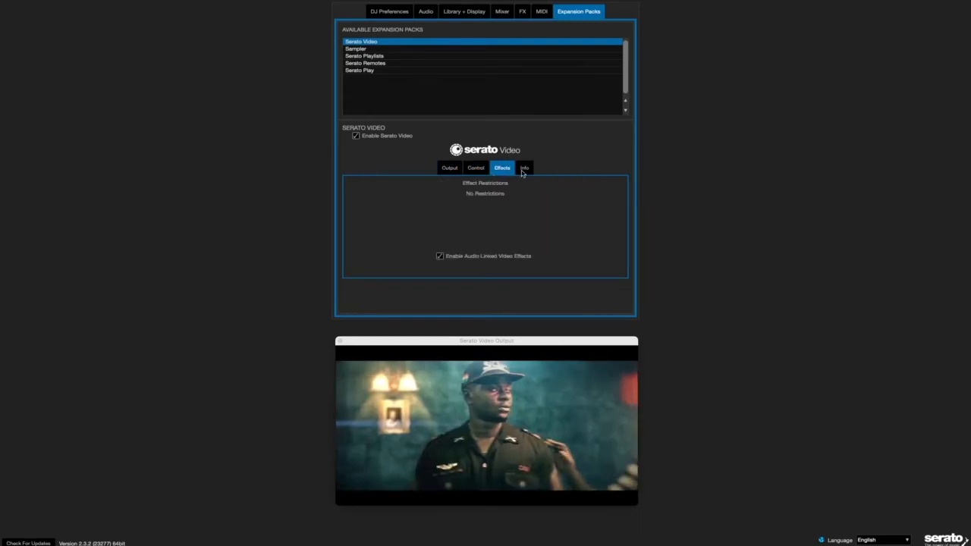
Switch to the Serato Video Info tab and open the YUV Handling dropdown
click(523, 168)
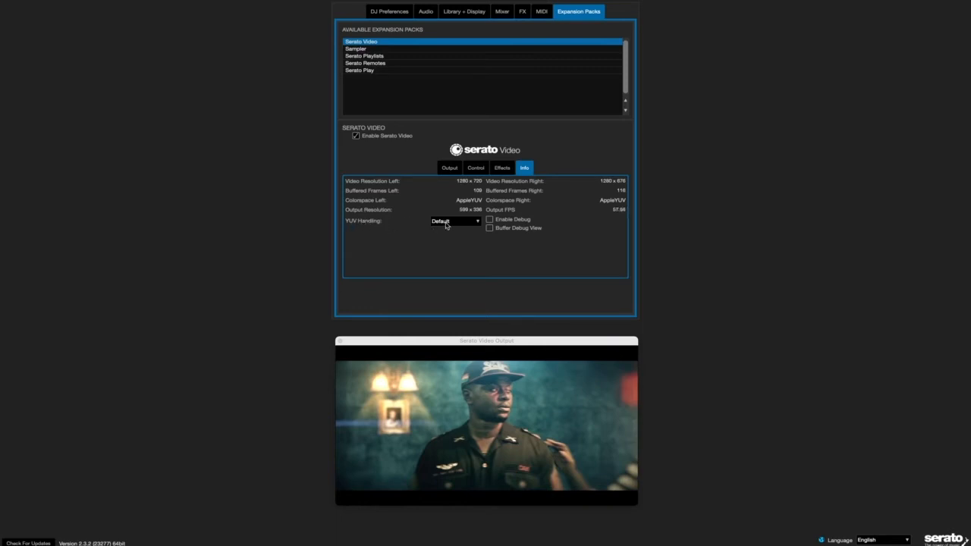
click(455, 220)
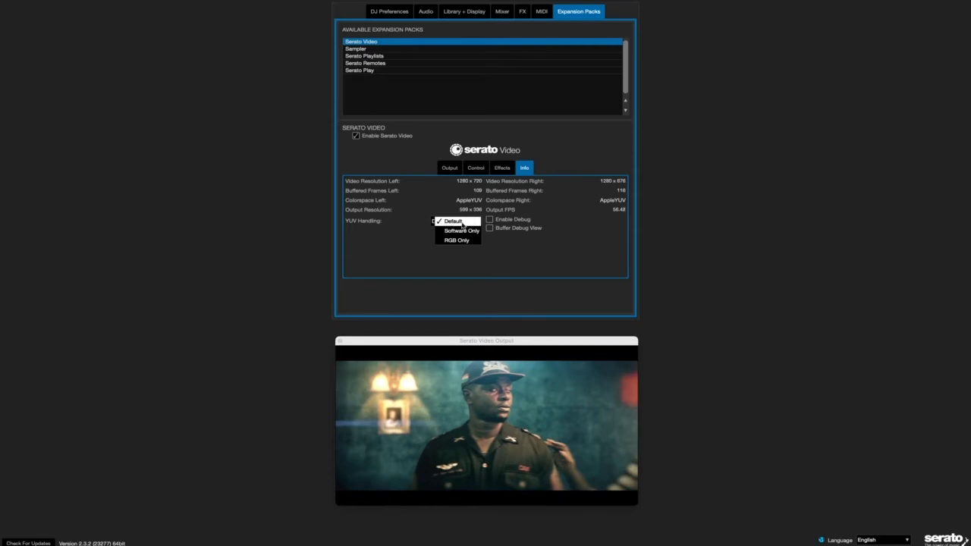
Try YUV Handling as Software Only, RGB Only and Default, ending on Software Only
click(461, 231)
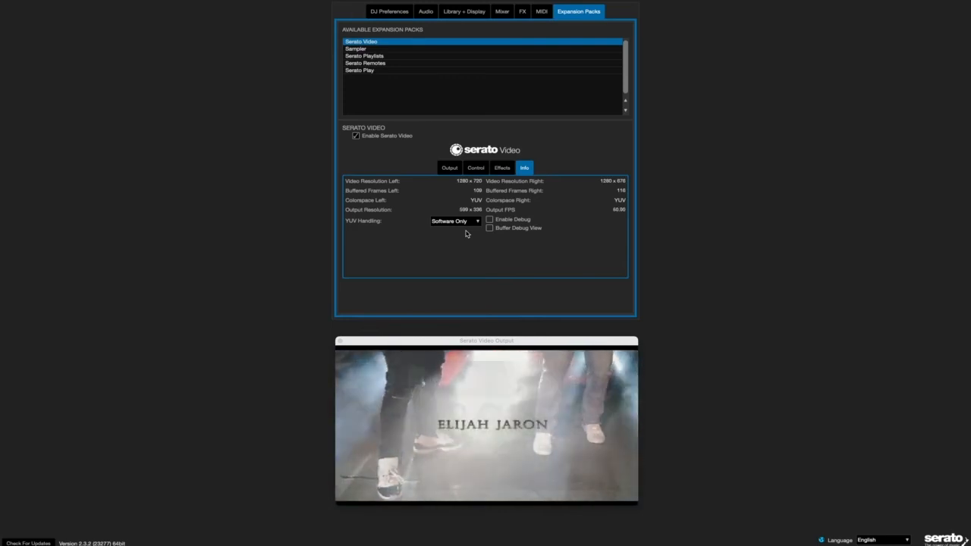
click(455, 220)
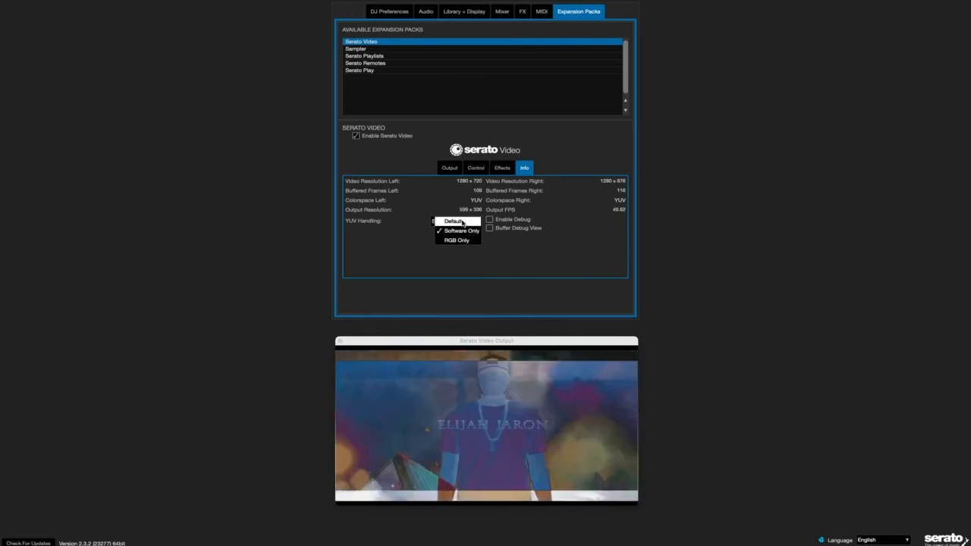
click(457, 239)
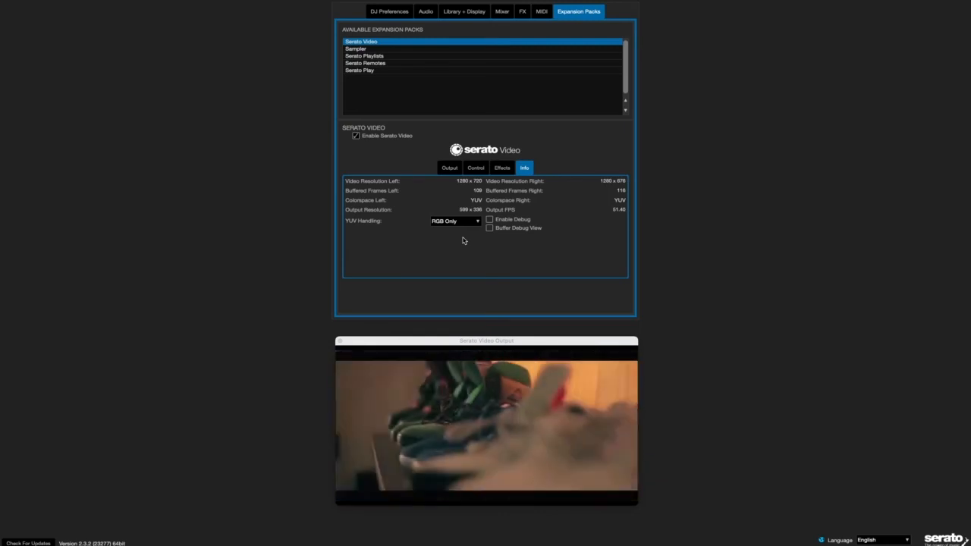
click(455, 221)
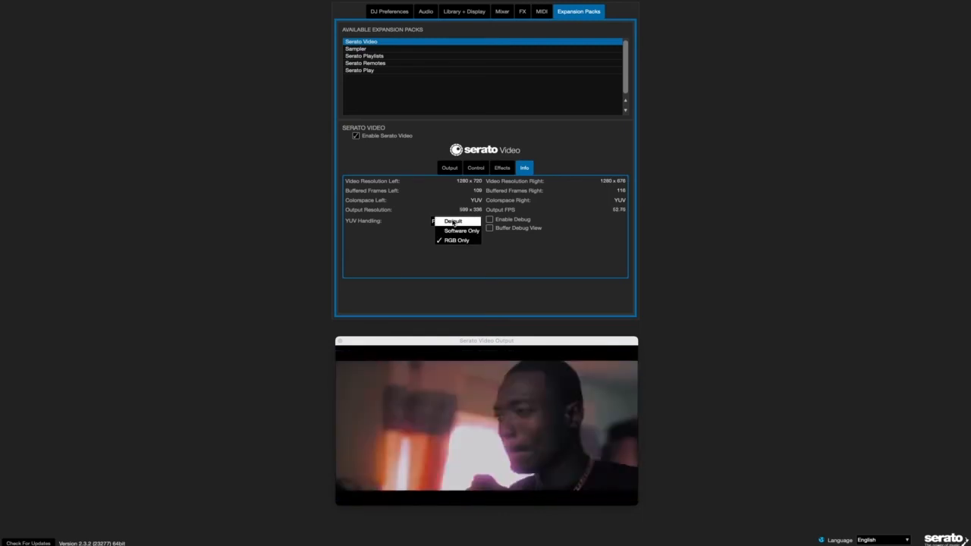
click(452, 221)
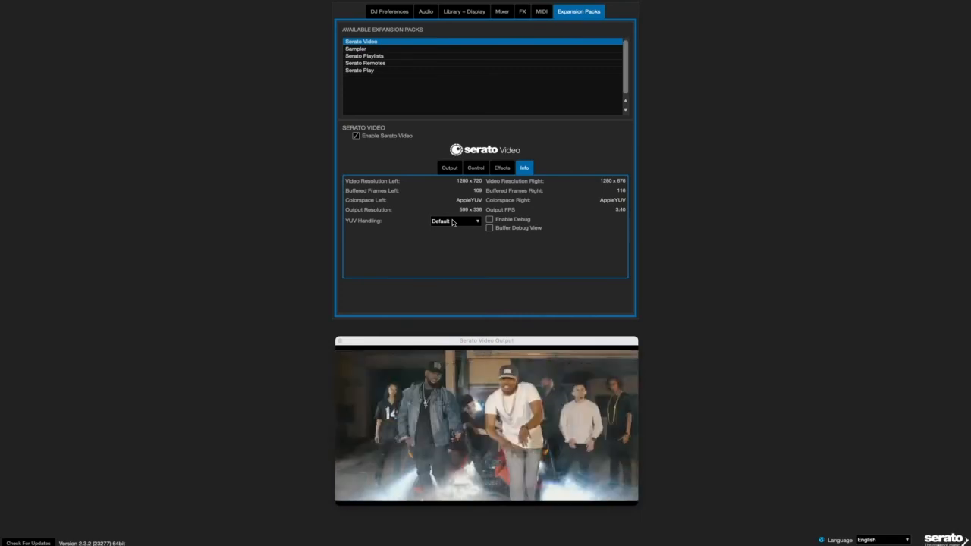
click(454, 221)
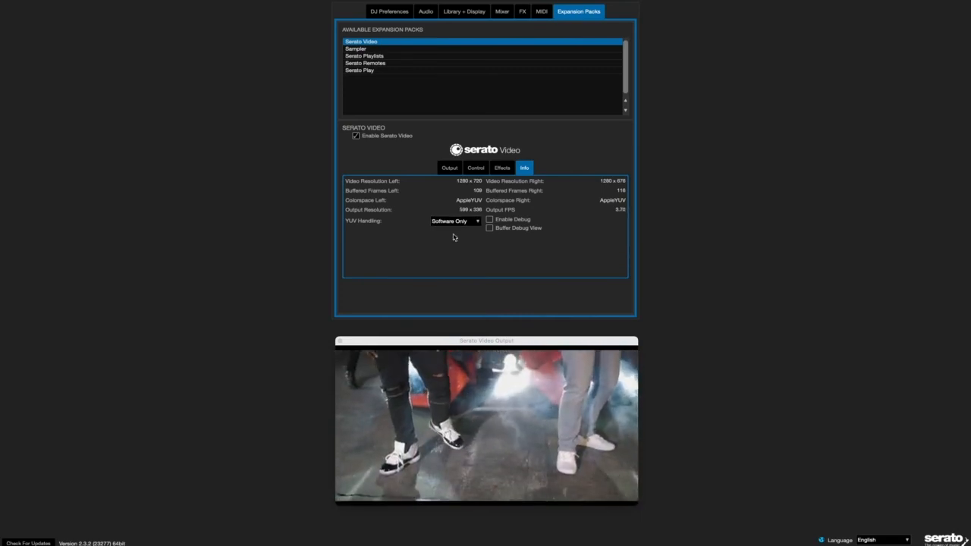